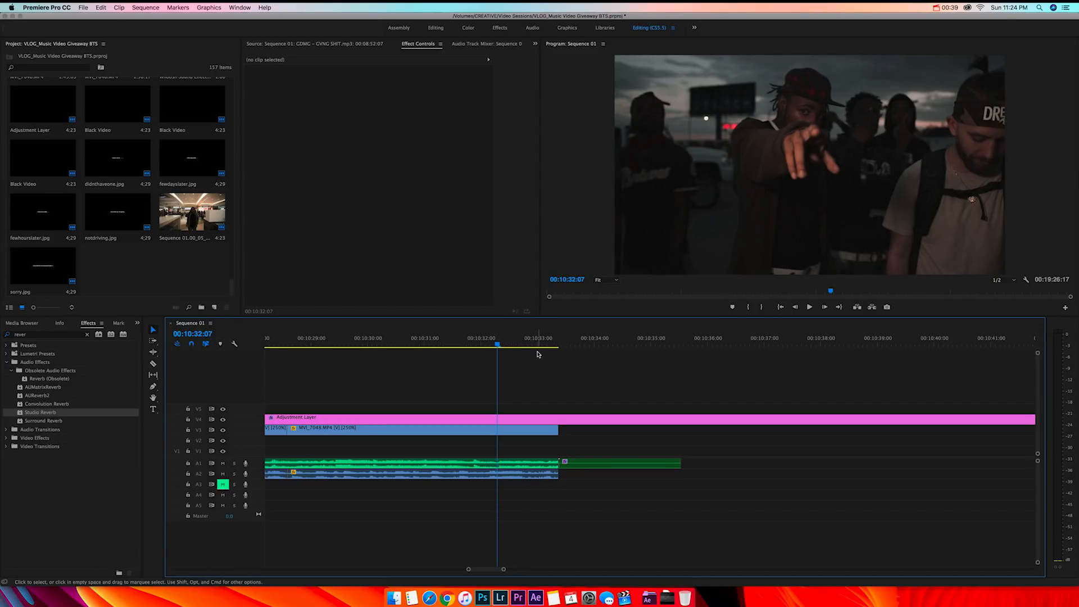
mouse_move(535, 358)
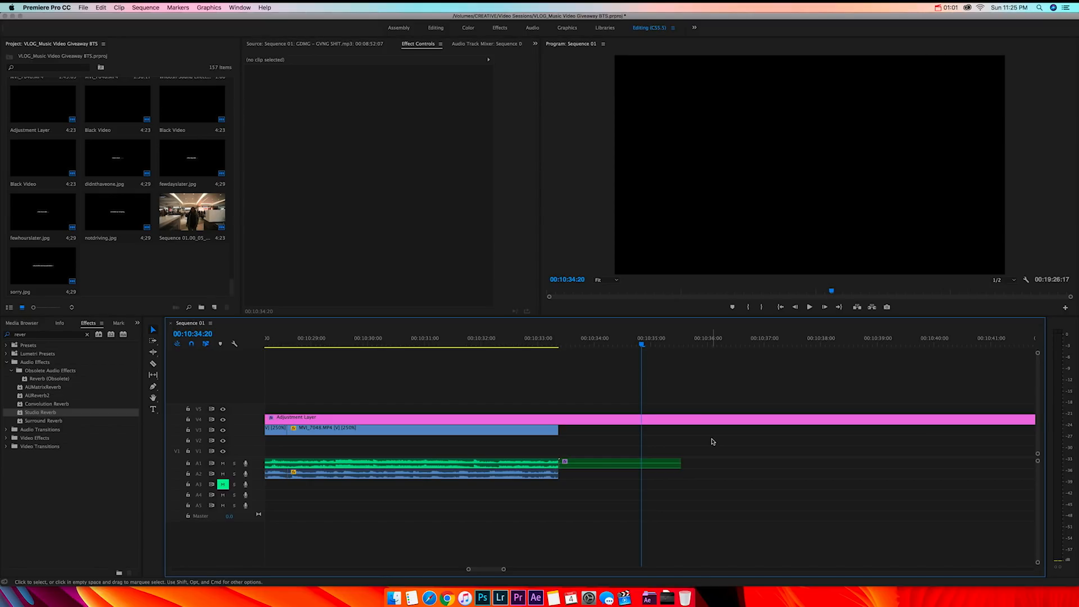
mouse_move(698, 439)
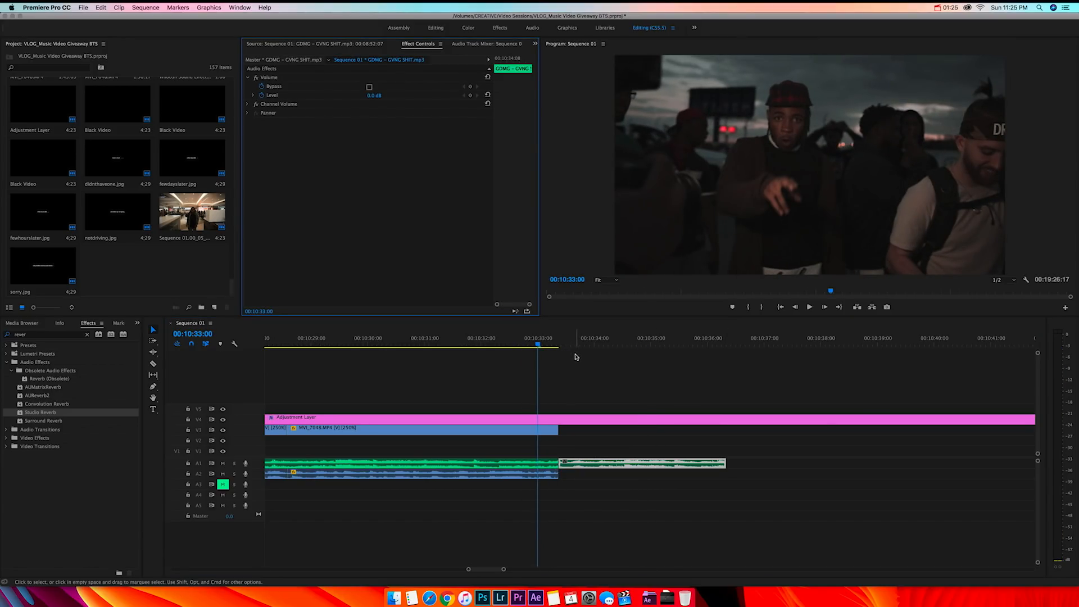
mouse_move(587, 351)
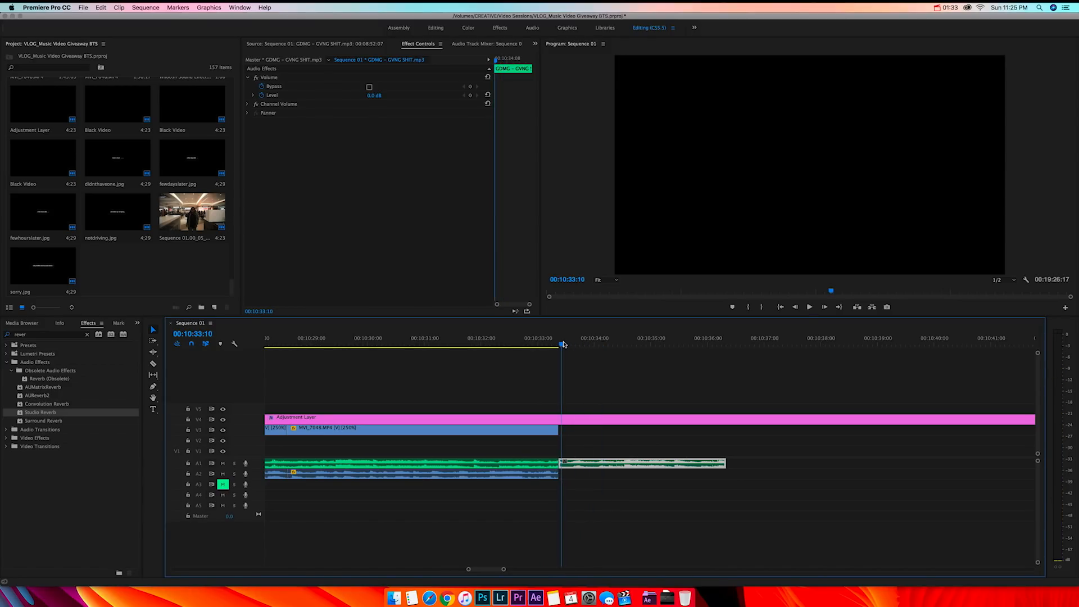
Move the playhead to the video's end so the song tail can be razored and trimmed there.
left_click(809, 307)
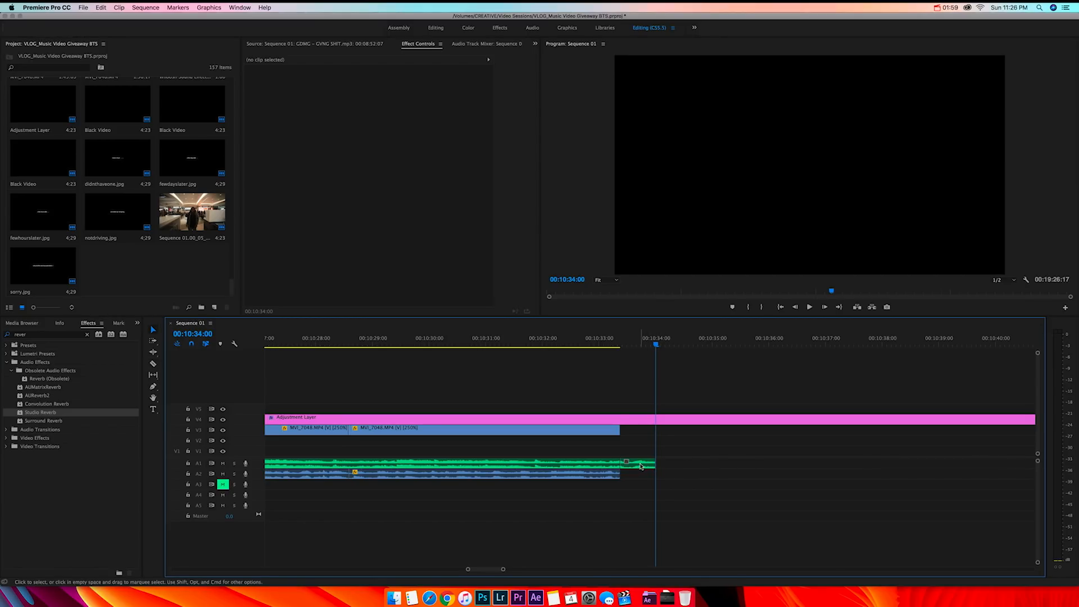
Nest the song's tail clip, create a Black Video item and place it on V1 above the nested audio.
right_click(625, 461)
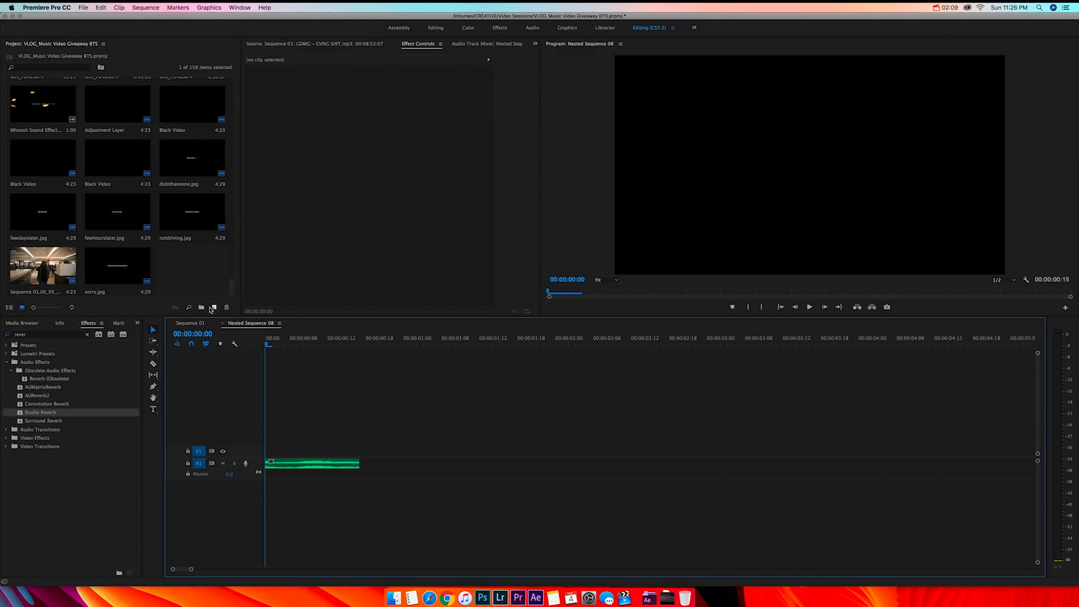
left_click(214, 308)
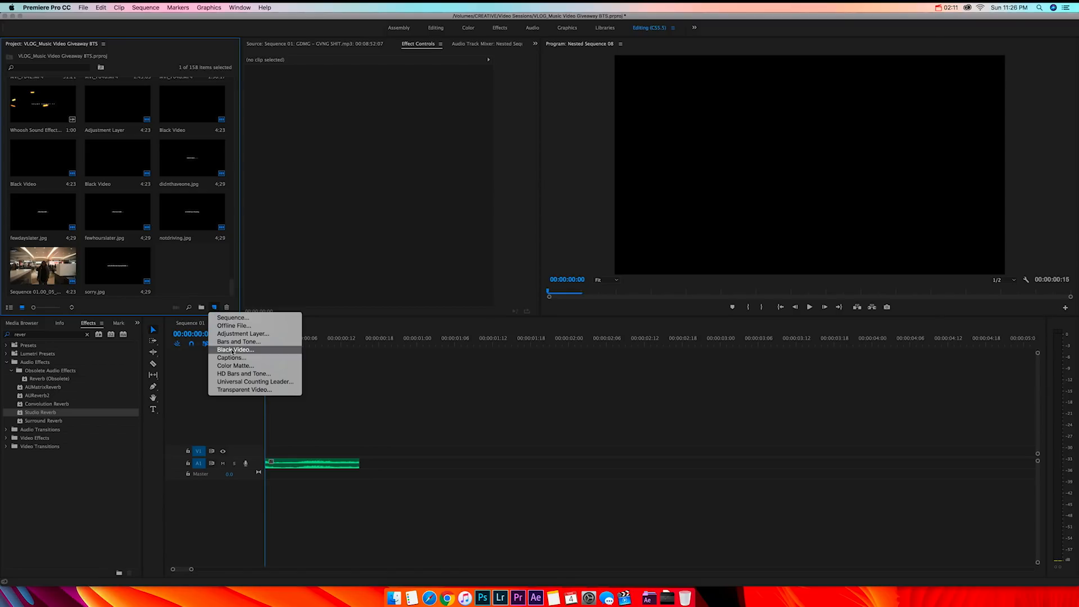
left_click(235, 349)
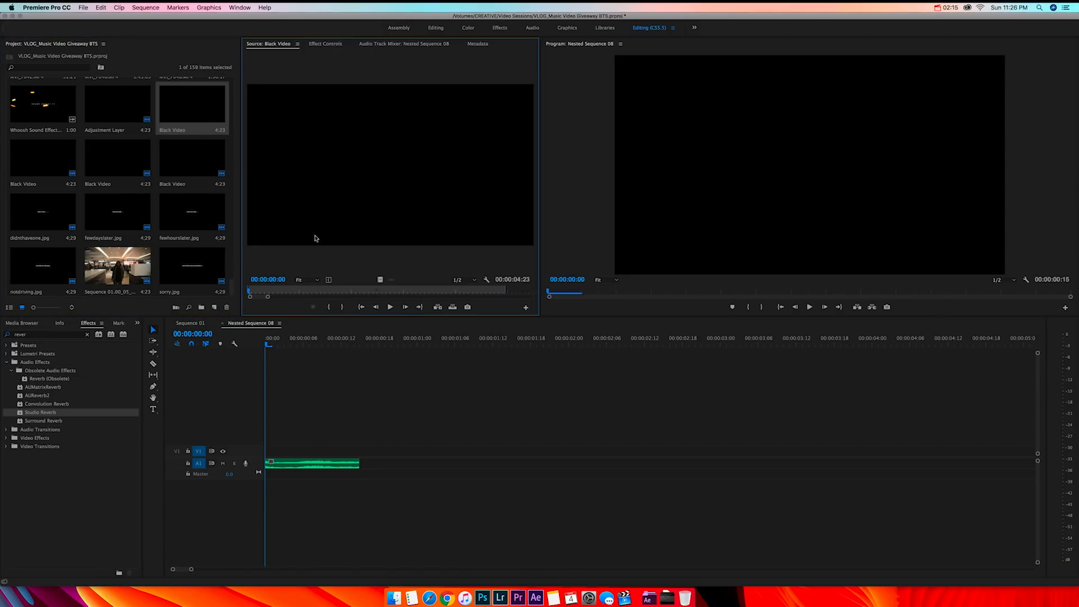
left_click_drag(267, 292, 313, 292)
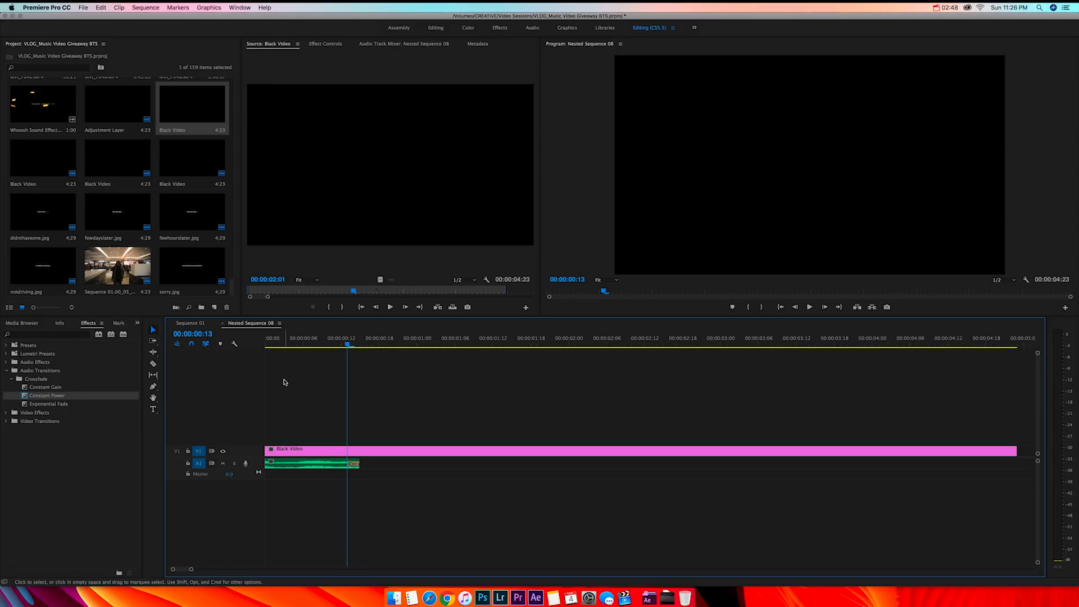
In Sequence 01, drag the nested end-of-song clip's right edge out so it runs past the video.
left_click(190, 323)
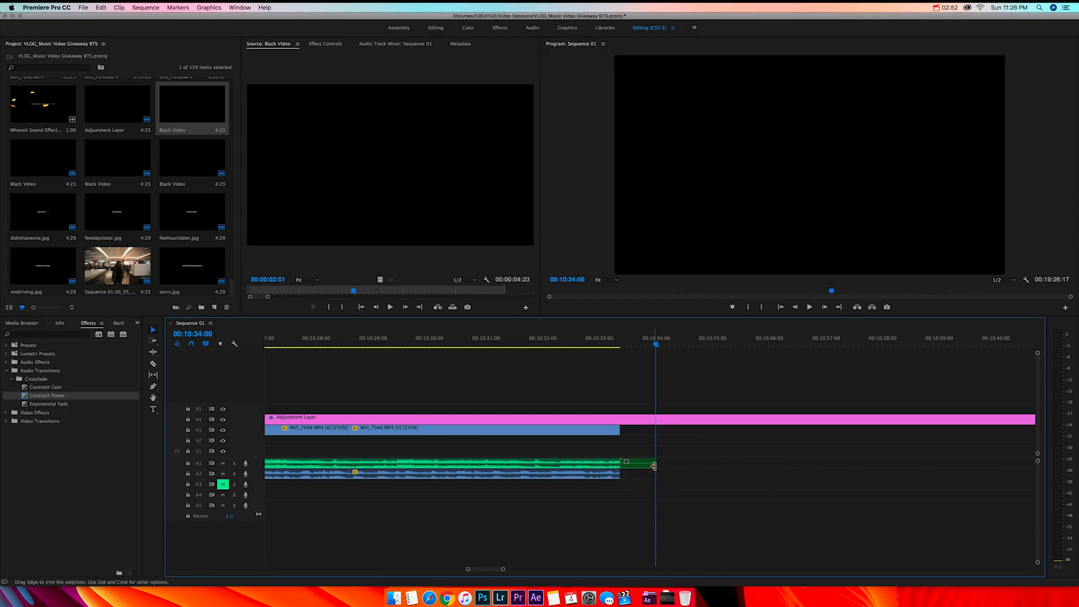
left_click_drag(654, 464, 898, 464)
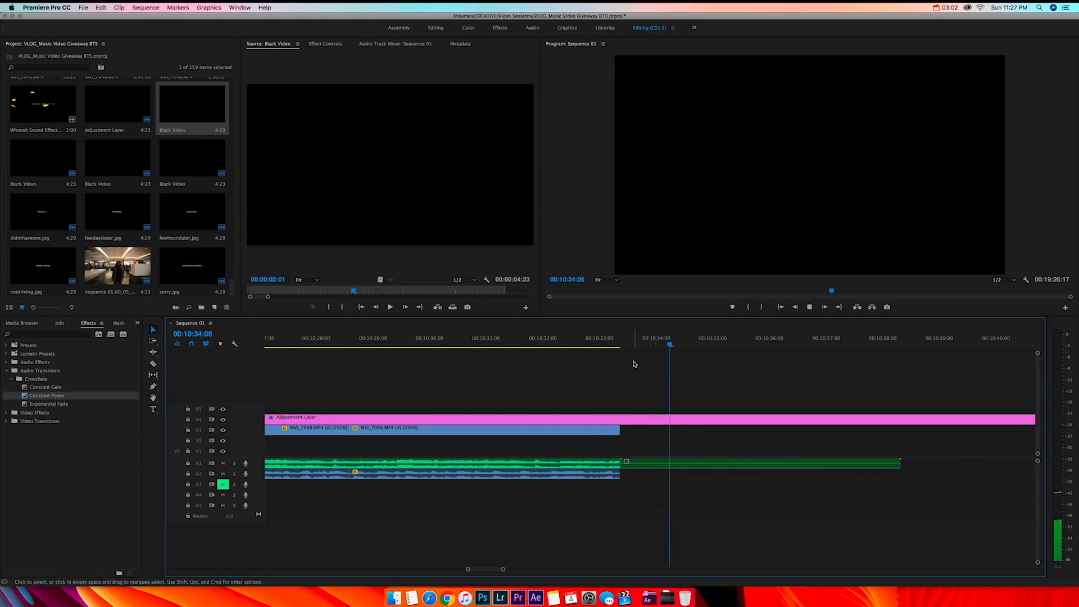
mouse_move(712, 401)
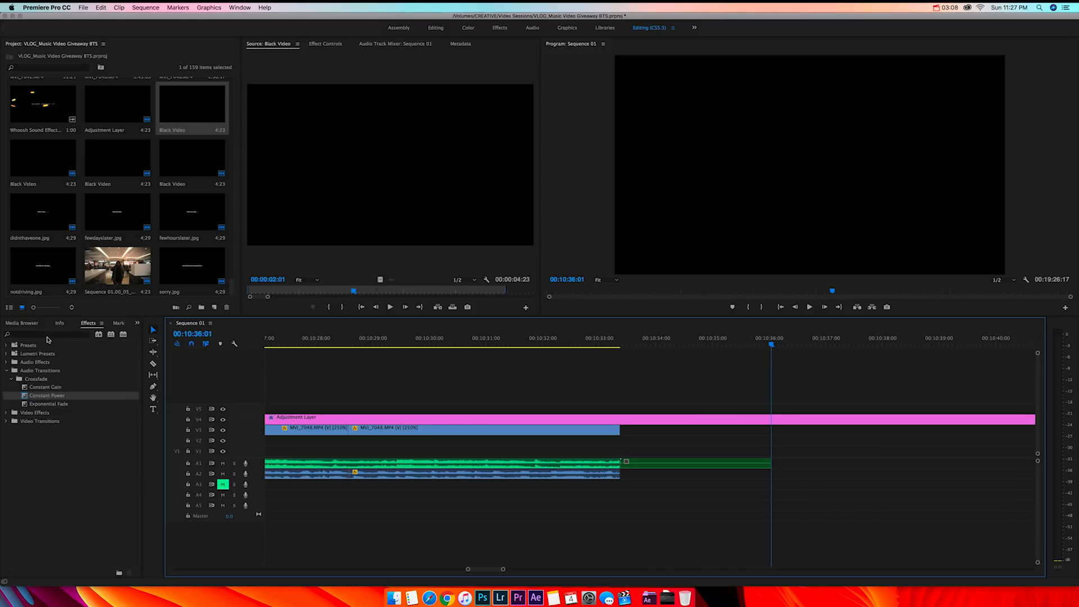
Search 'reverb' in Effects and apply Studio Reverb to the nested clip on A1.
type("reverb")
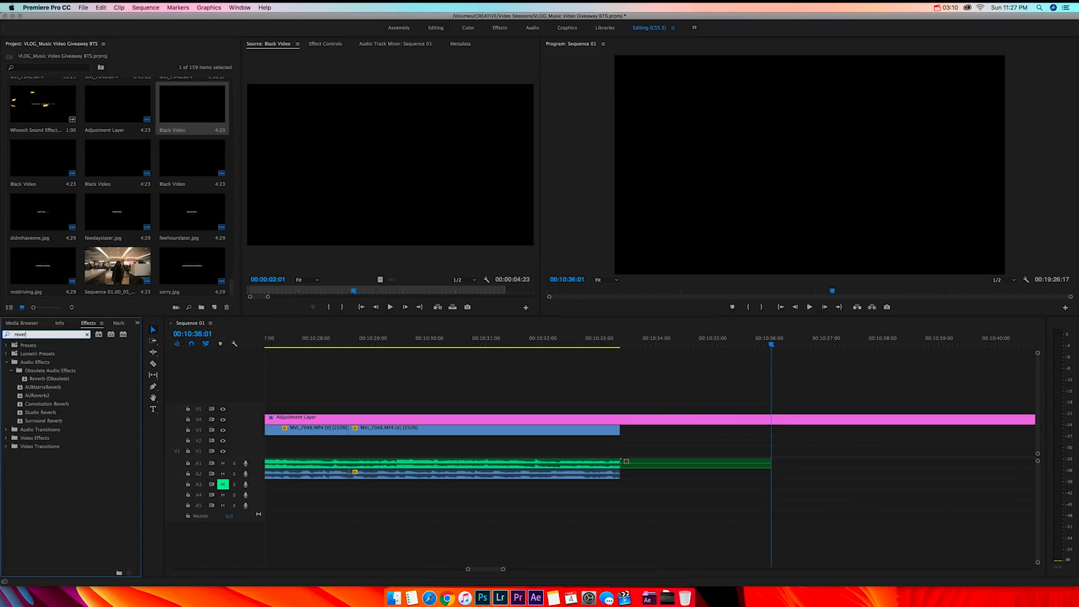
left_click(41, 411)
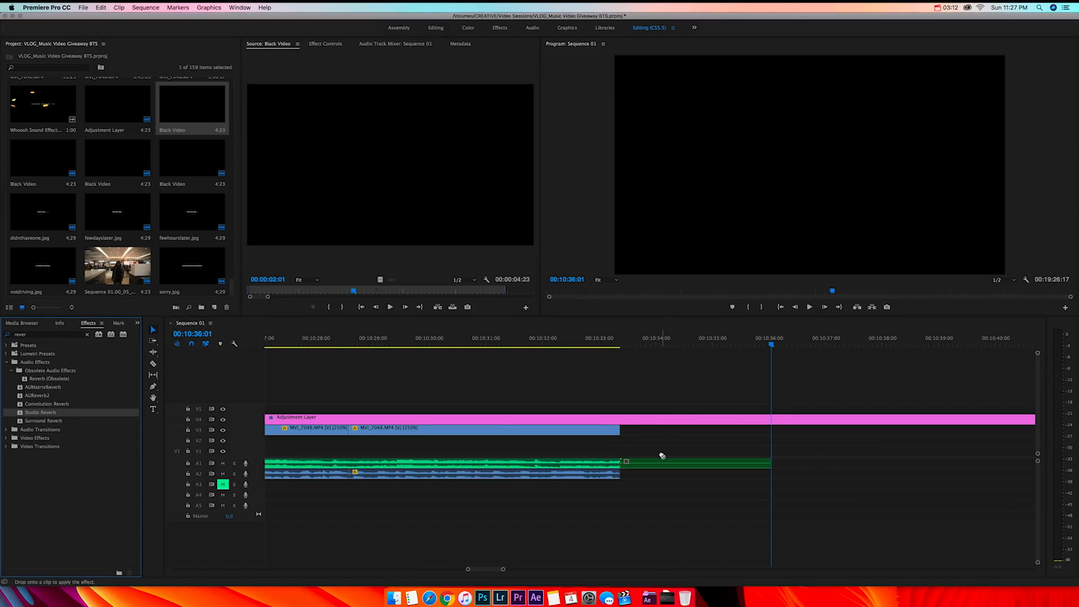
left_click(695, 463)
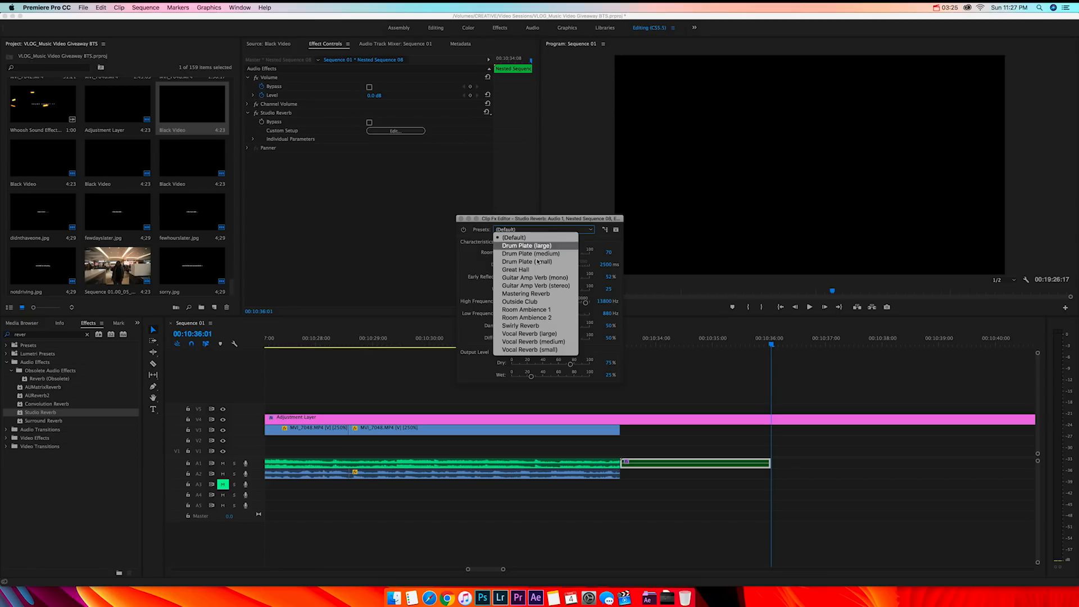
Audition Studio Reverb presets during playback — Great Hall, Guitar Amp Verb (stereo), Outside Club.
left_click(515, 268)
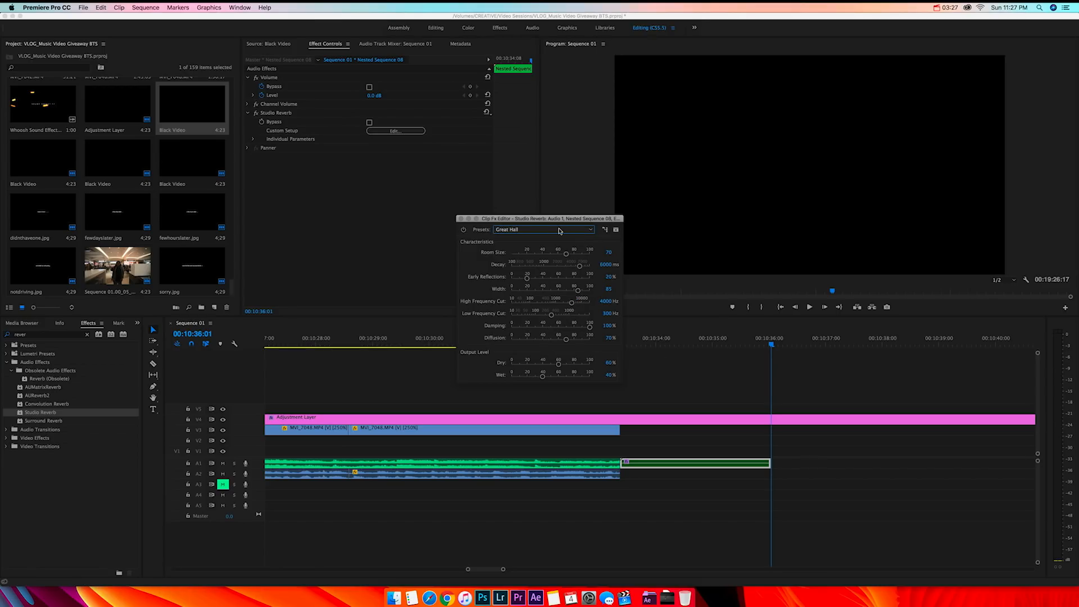
left_click_drag(538, 219, 301, 226)
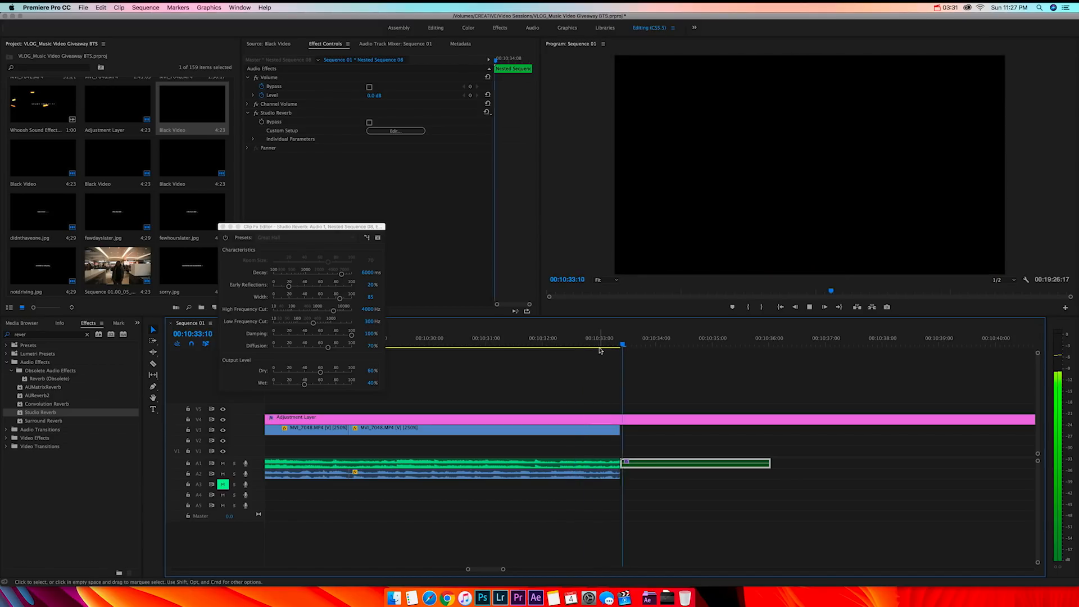
left_click(597, 345)
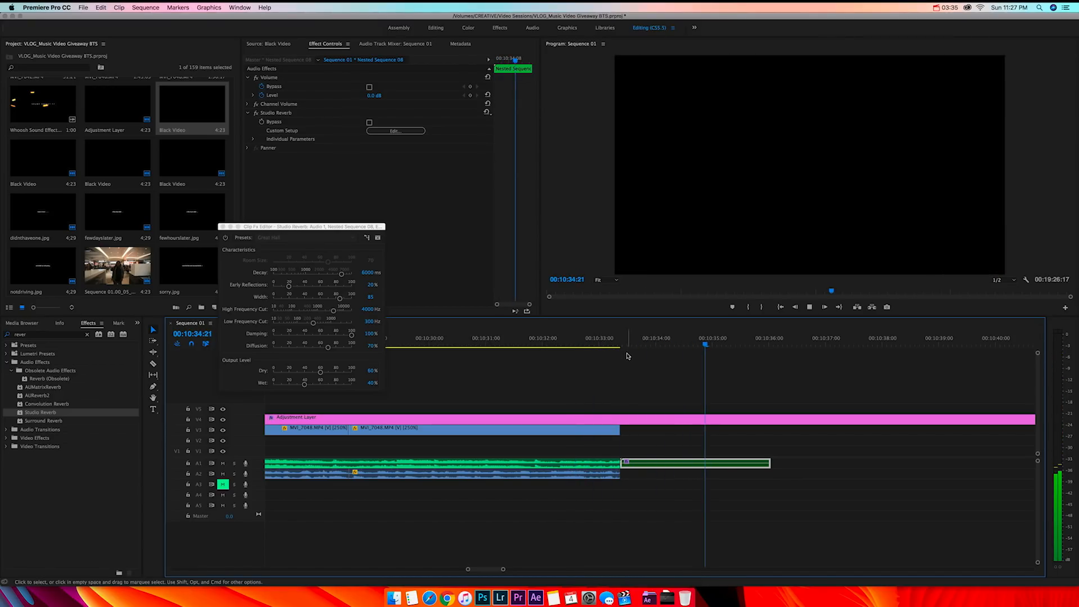
left_click(305, 238)
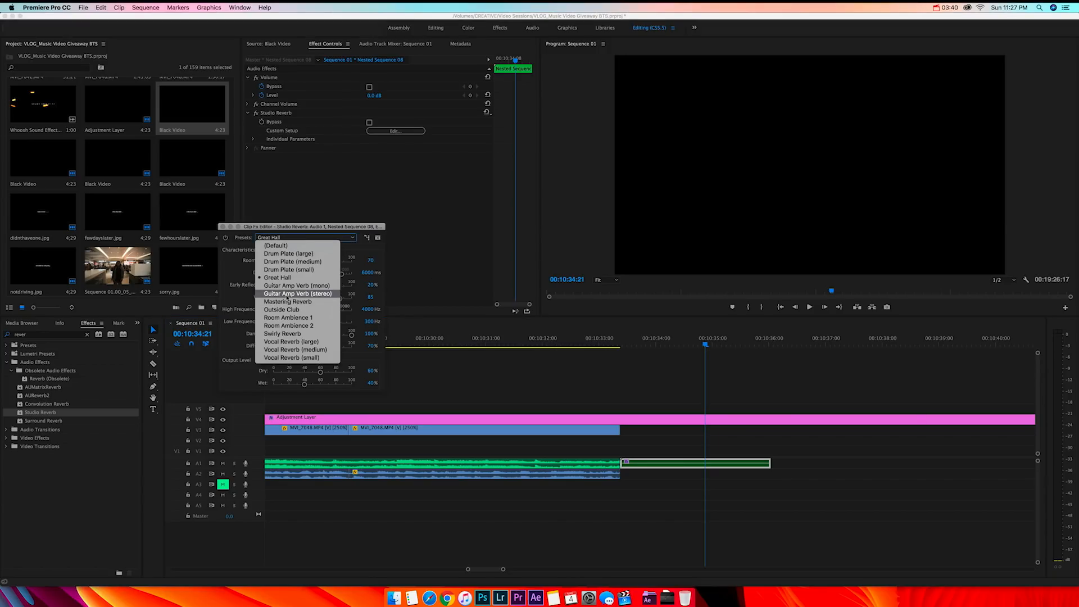
left_click(297, 293)
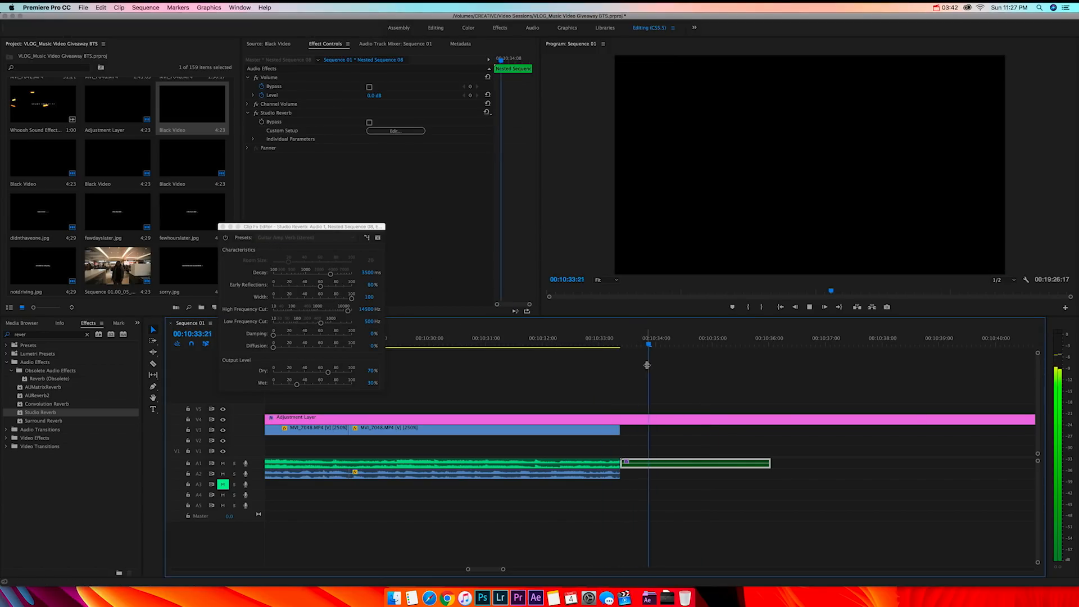
left_click(304, 237)
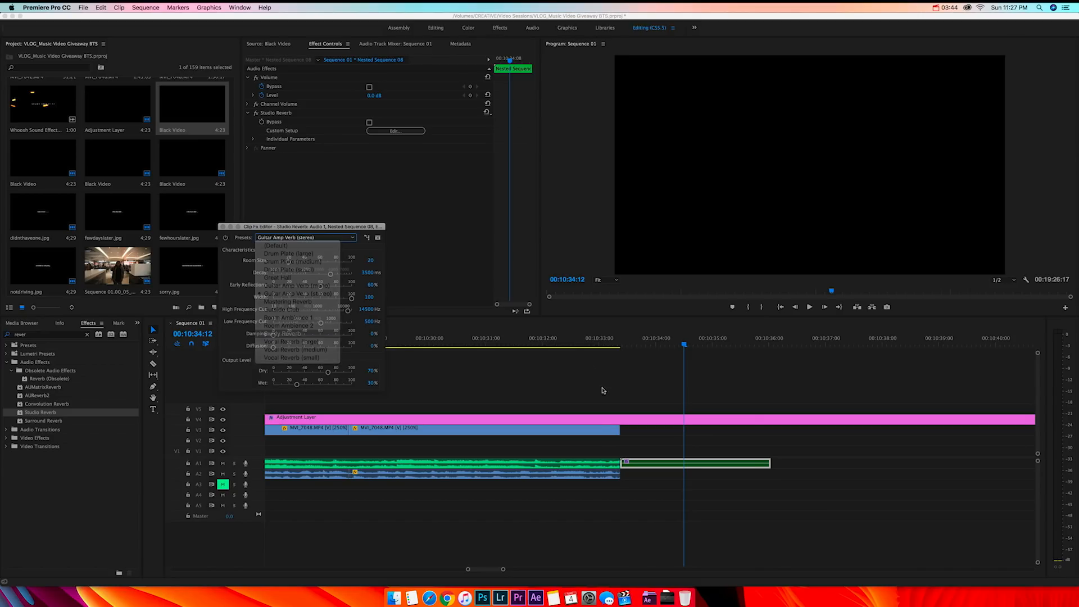
left_click(282, 333)
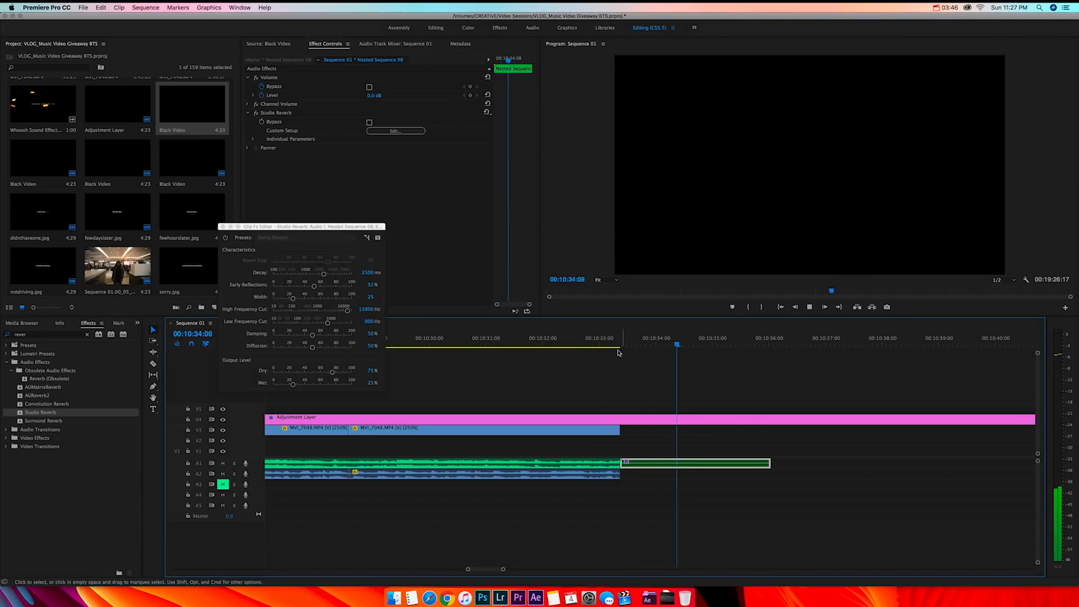
left_click(304, 237)
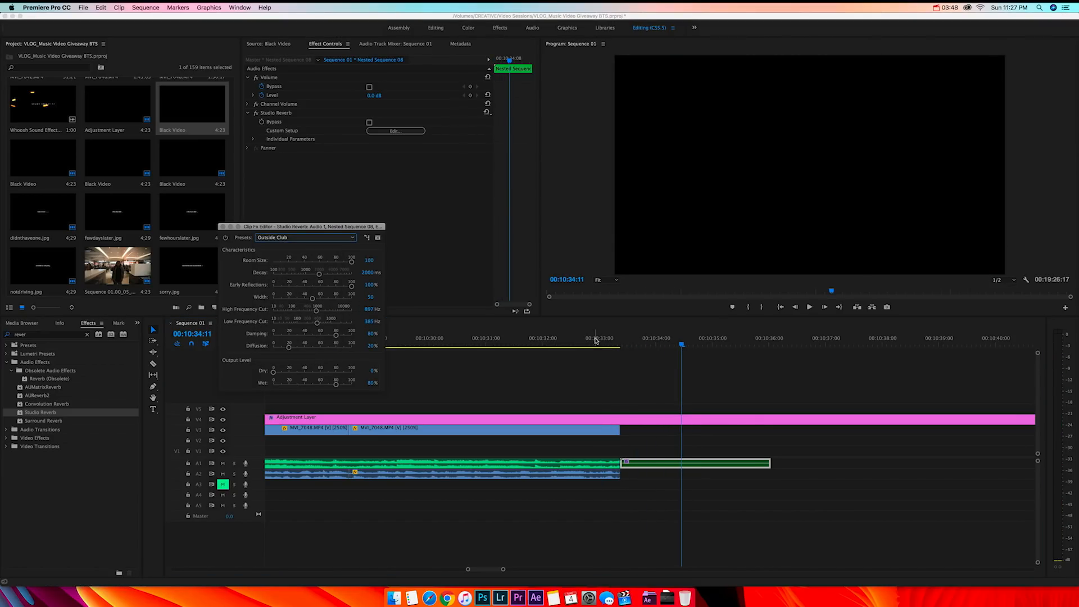
left_click(809, 307)
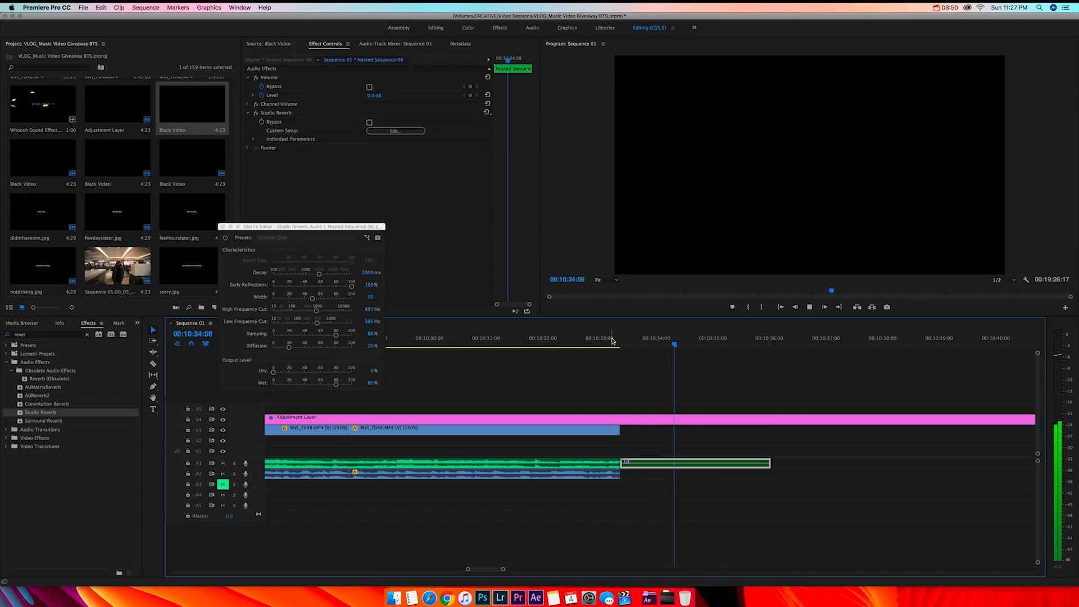
Try Vocal Reverb (large), then settle on the Great Hall preset and review from before the video's end.
left_click(304, 237)
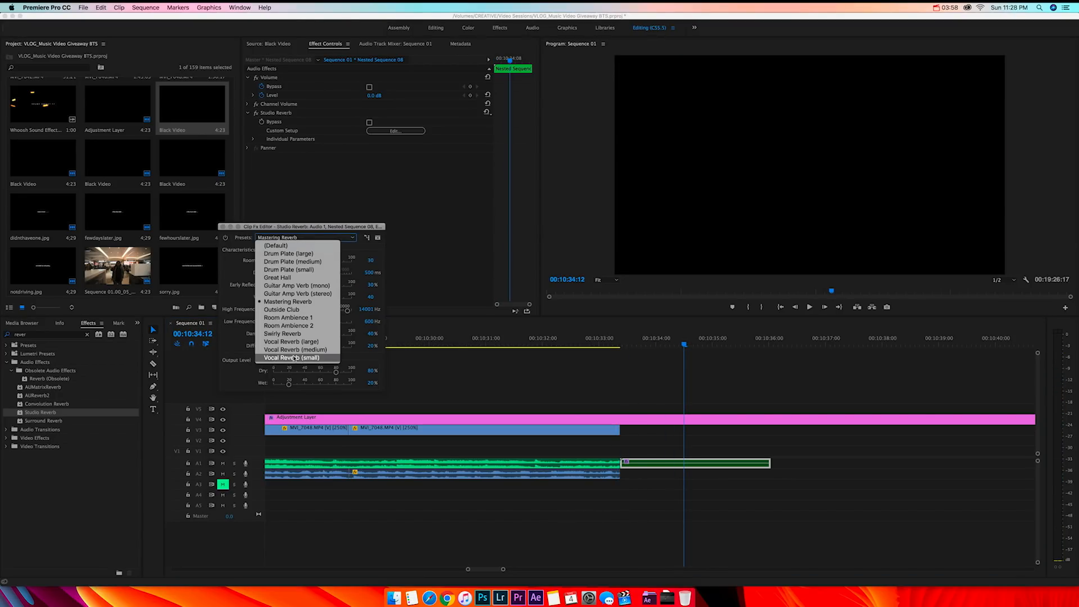
left_click(291, 357)
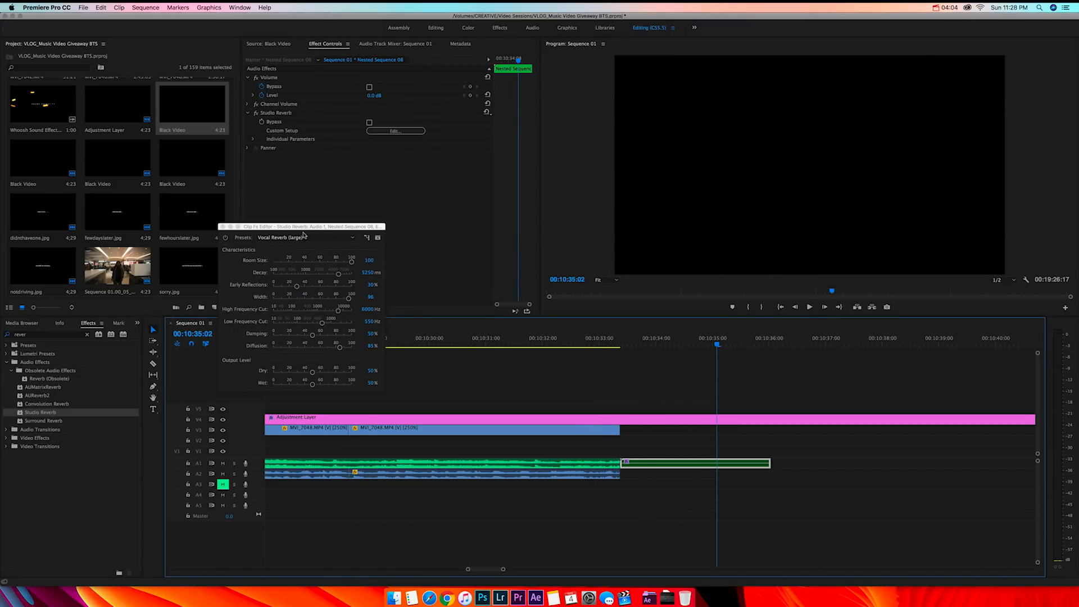
left_click(306, 237)
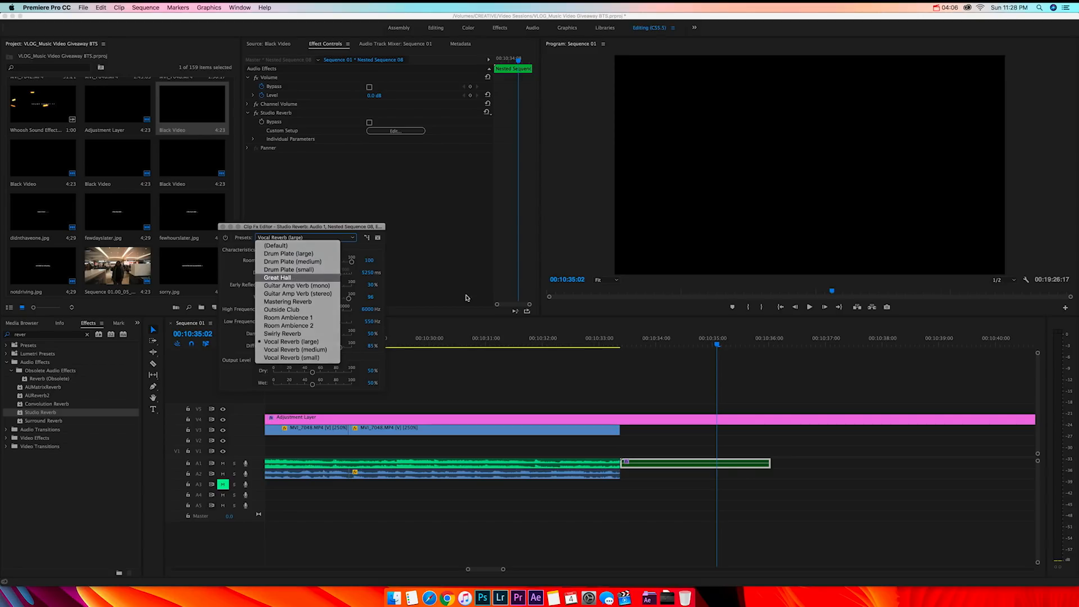
left_click(278, 278)
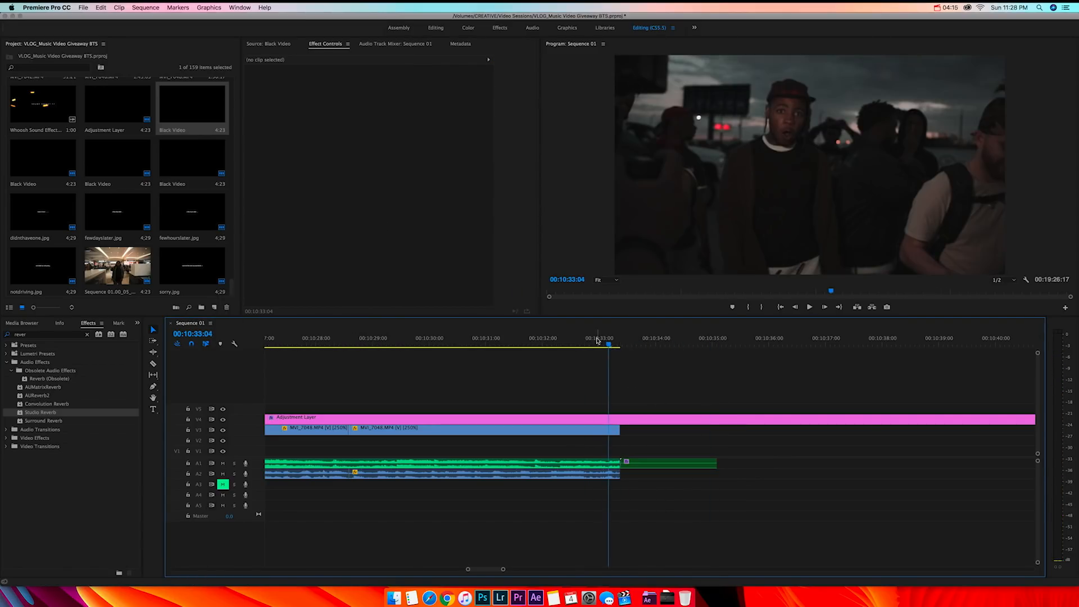
left_click_drag(608, 344, 570, 344)
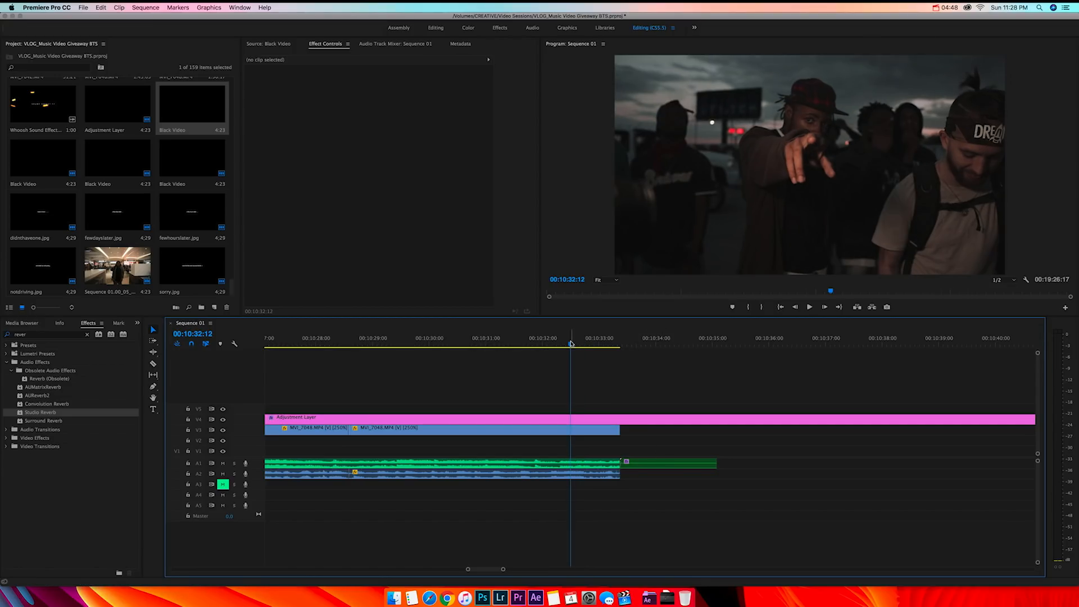